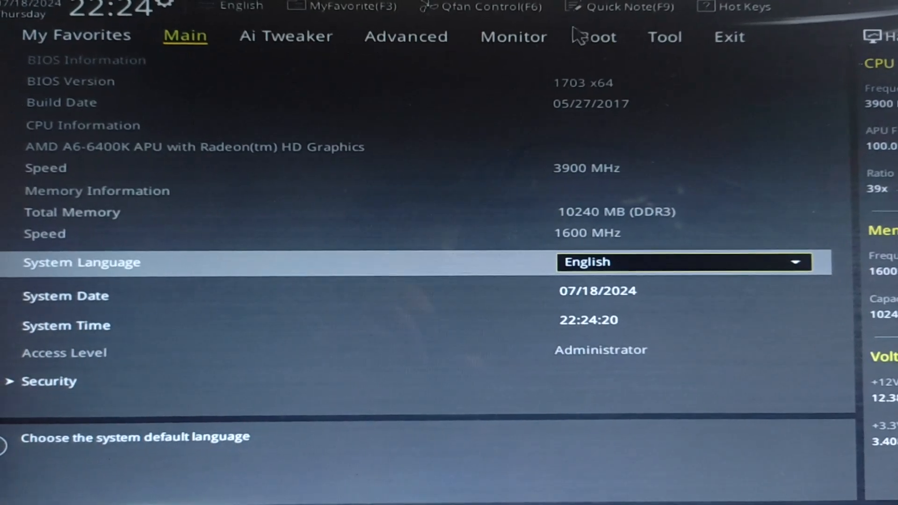
# Confirm Boot Option #1 is Windows Boot Manager, then Save Changes & Reset to restart into Windows.
pyautogui.click(594, 36)
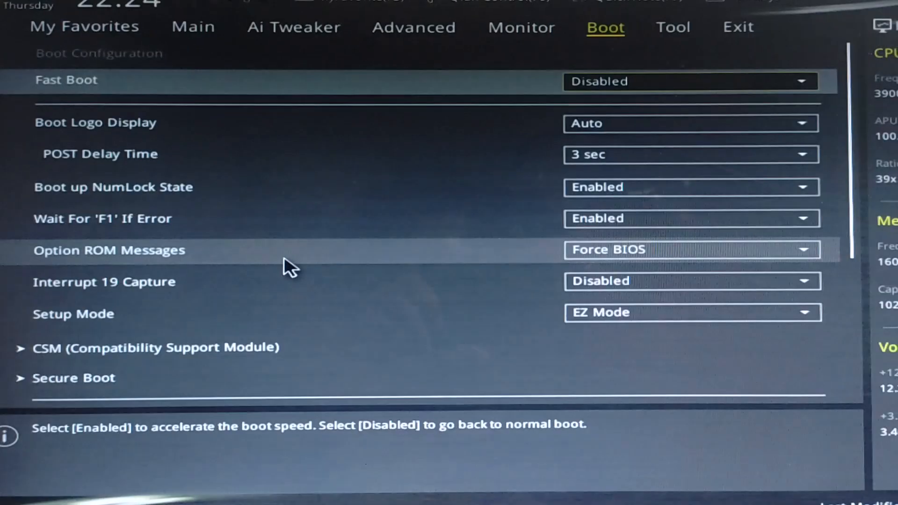
pyautogui.scroll(-3)
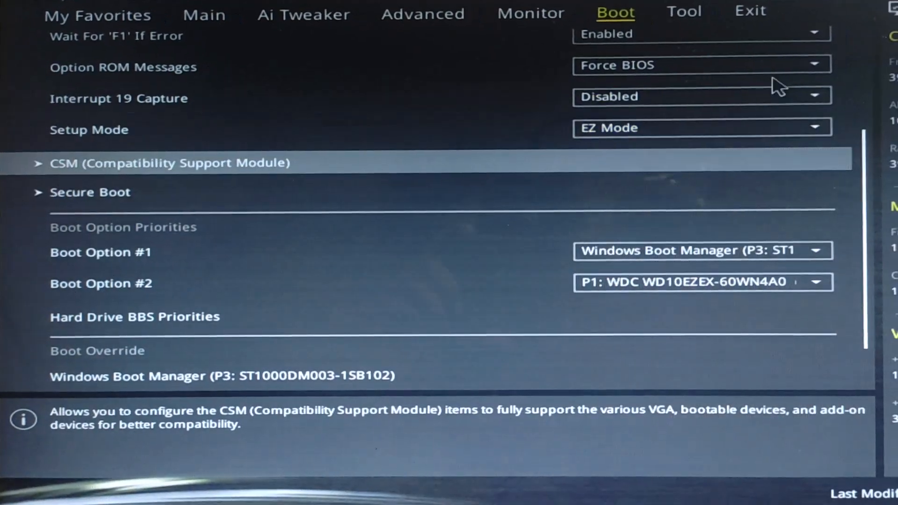
pyautogui.click(750, 10)
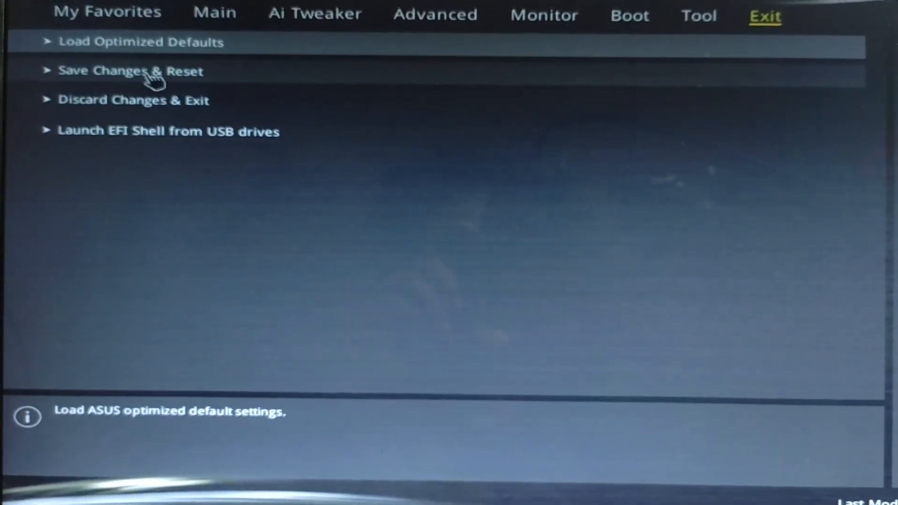
pyautogui.click(126, 70)
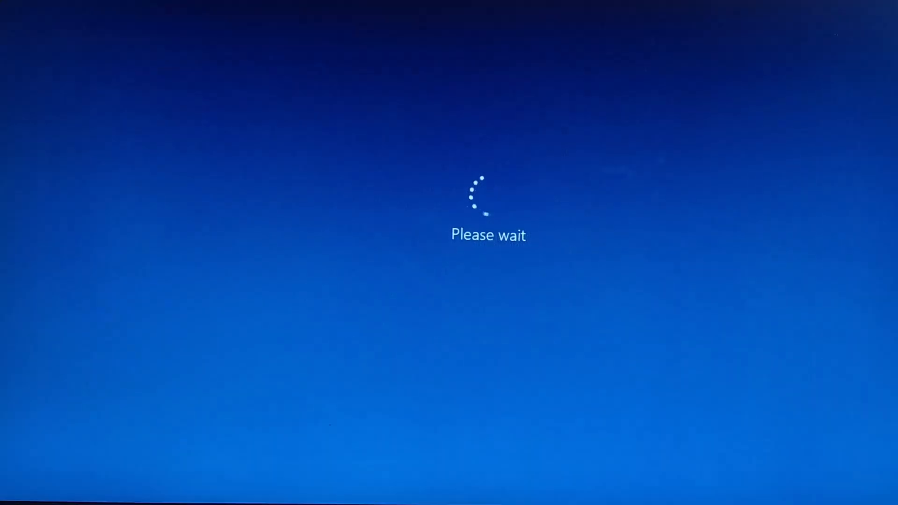